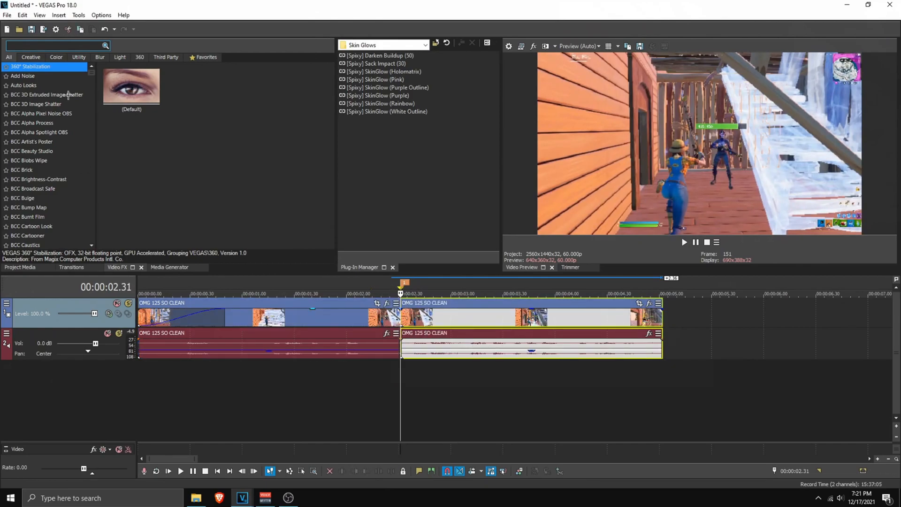
- Filter Video FX to 'twixtor' and show the TwixtorPRO presets
{"action": "type", "text": "twixtor"}
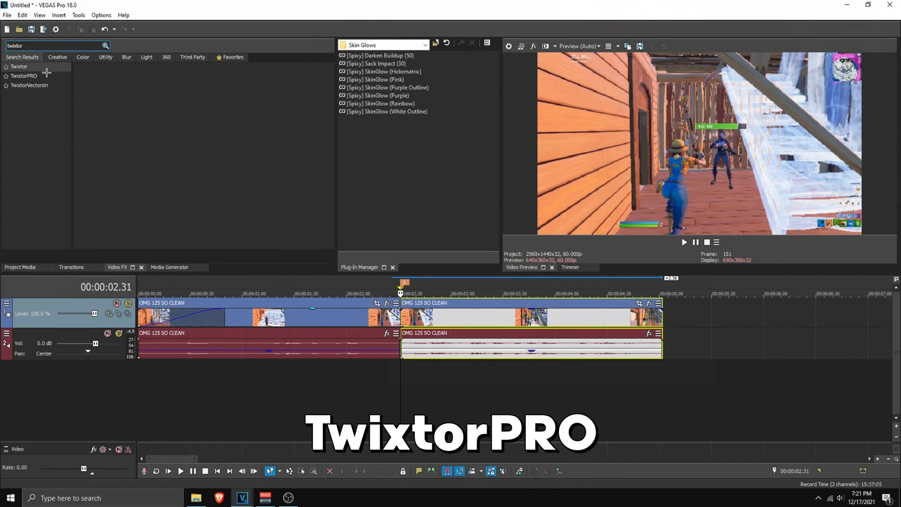
{"action": "left_click", "coordinate": [24, 76]}
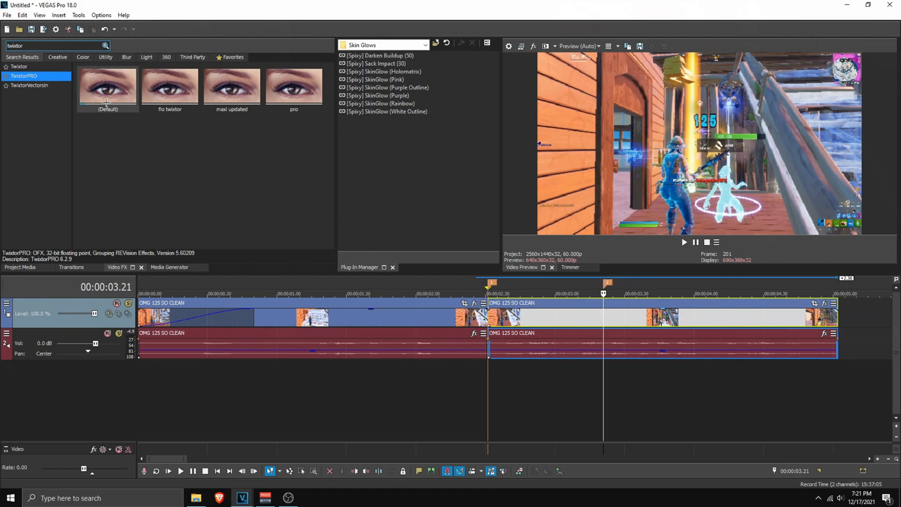
- Apply TwixtorPRO Default to the clip after the cut and add Speed % keyframes with easing on the first
{"action": "double_click", "coordinate": [108, 85]}
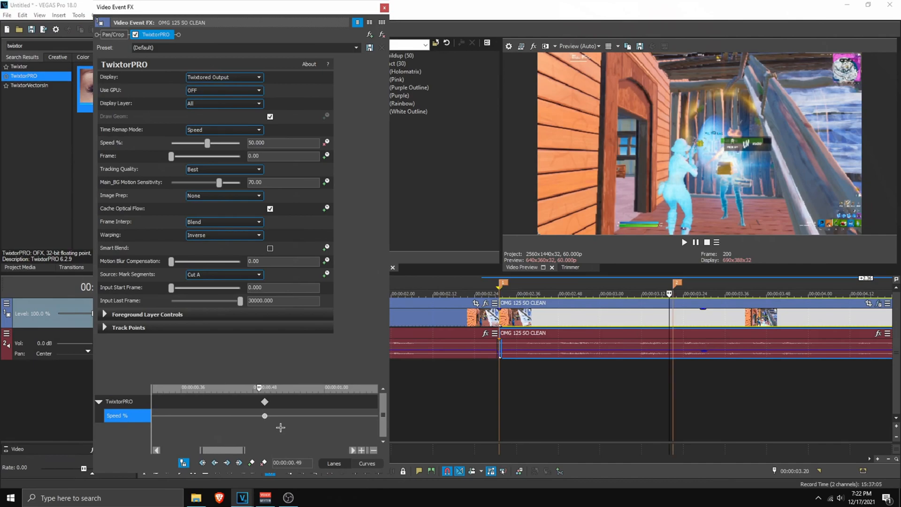
{"action": "left_click", "coordinate": [251, 463]}
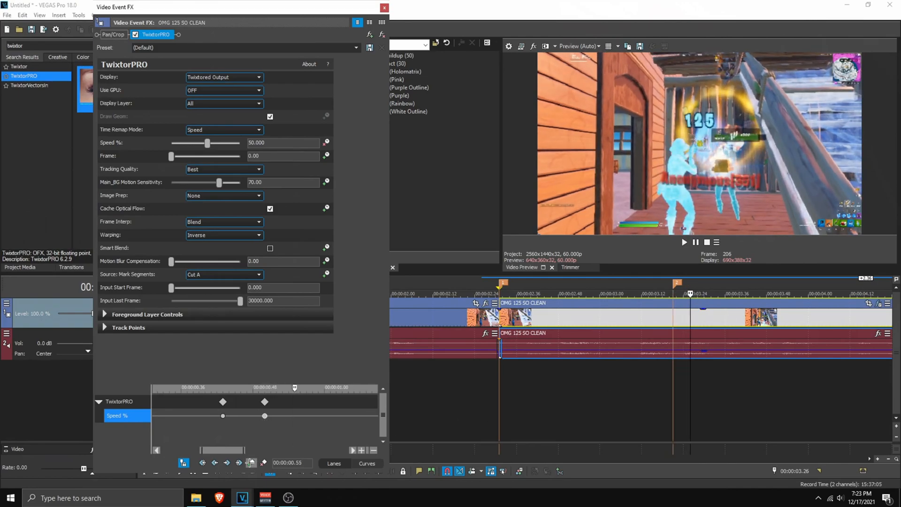
{"action": "left_click", "coordinate": [294, 389]}
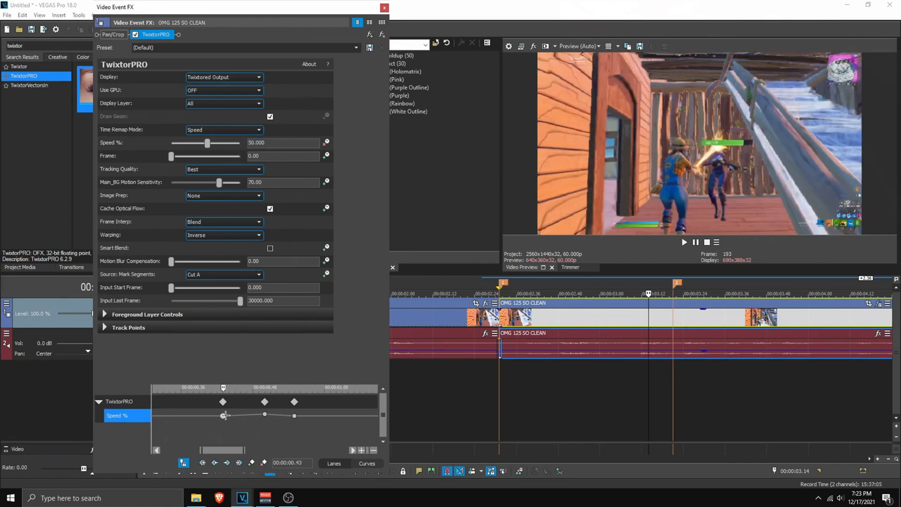
{"action": "right_click", "coordinate": [223, 414]}
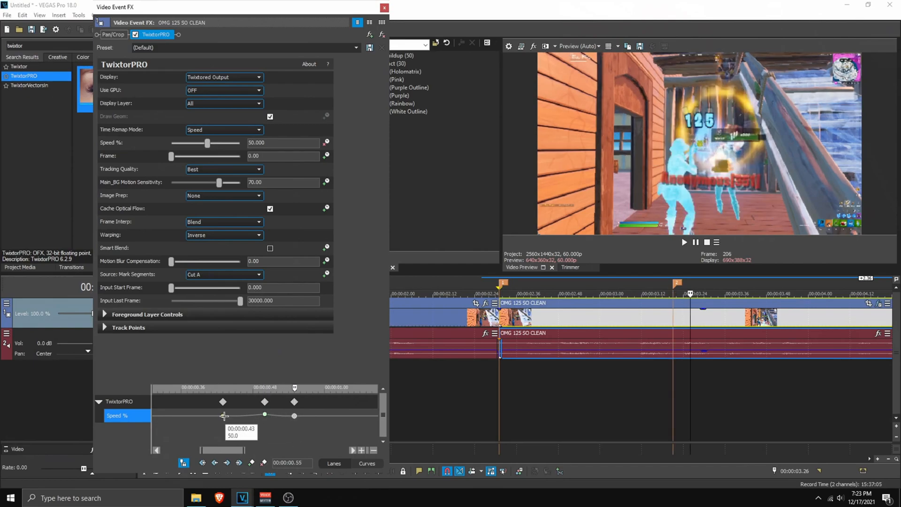
- Adjust the Speed % value at the first TwixtorPRO keyframe
{"action": "left_click_drag", "start_coordinate": [223, 415], "coordinate": [223, 415]}
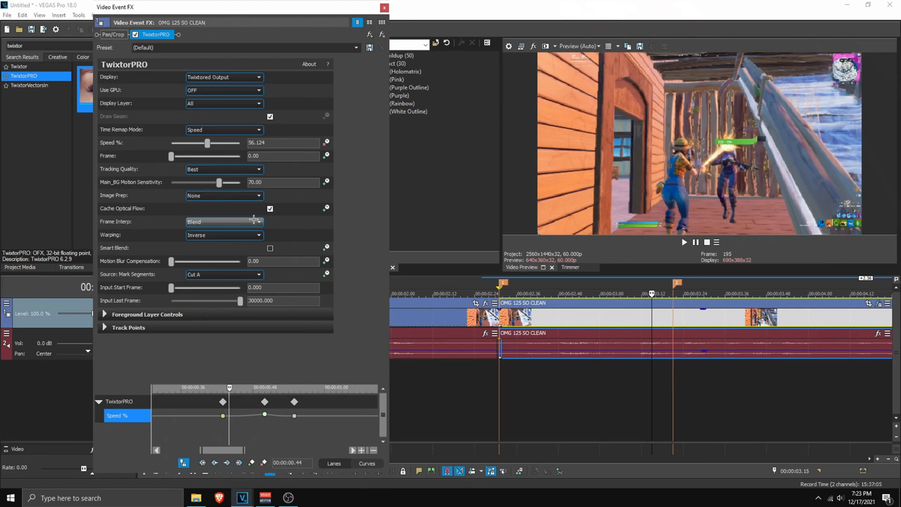
{"action": "mouse_move", "coordinate": [253, 222]}
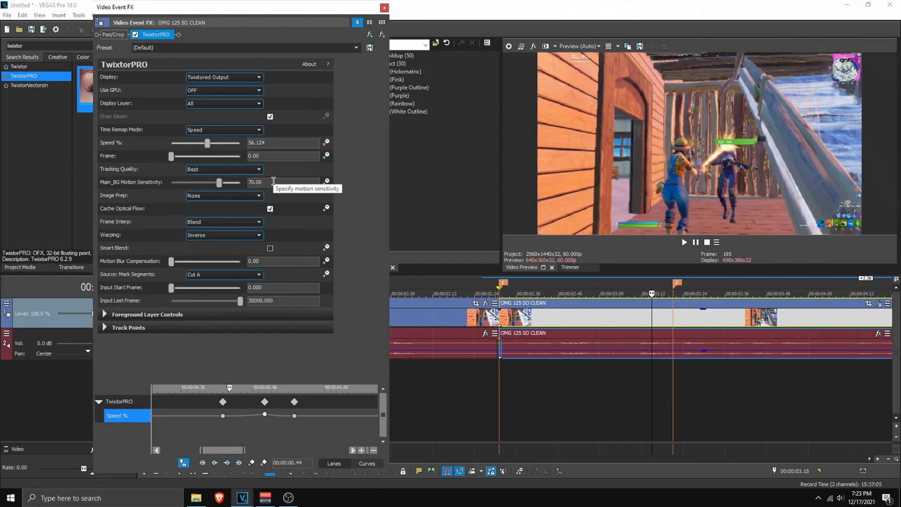
{"action": "mouse_move", "coordinate": [274, 182]}
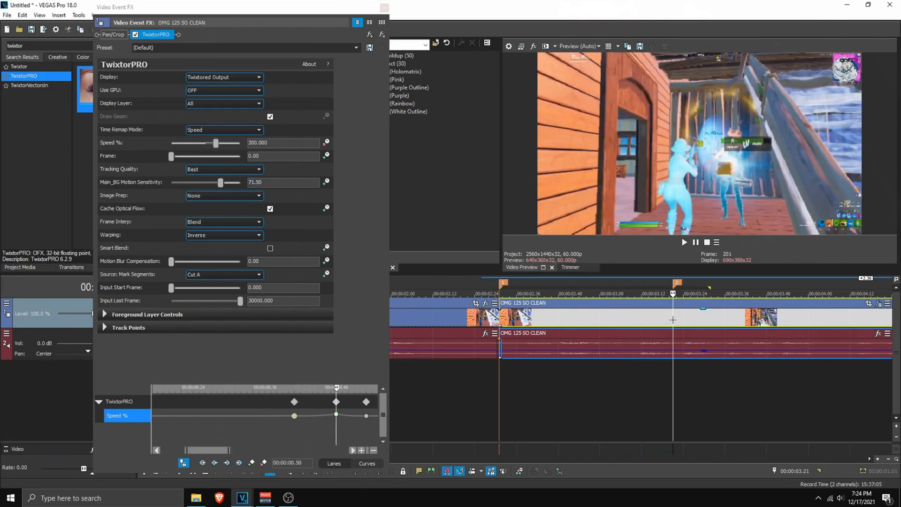
{"action": "mouse_move", "coordinate": [698, 214]}
{"action": "type", "text": "72"}
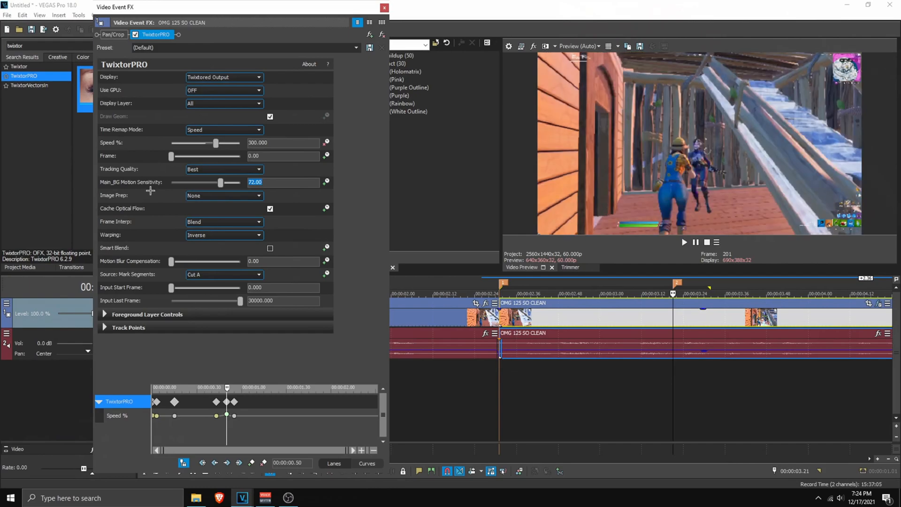
{"action": "mouse_move", "coordinate": [195, 418]}
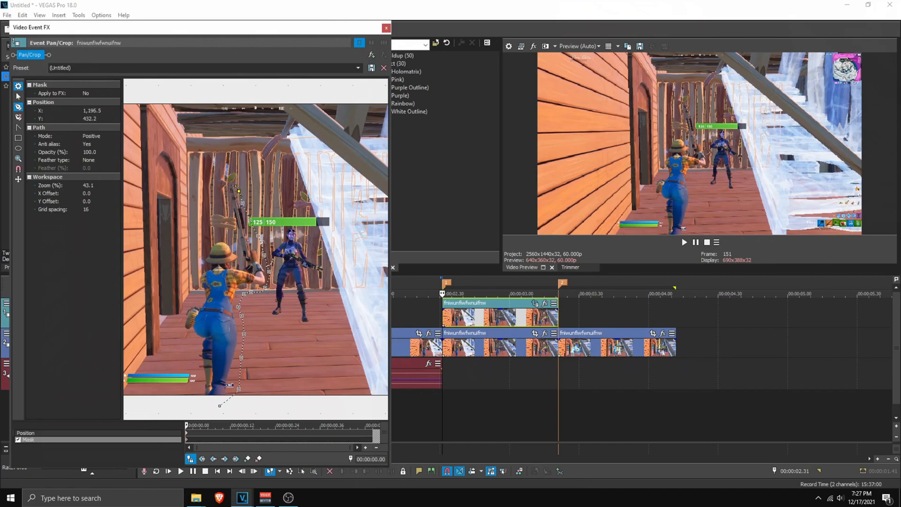
- Close the mask path around the player and feather it Both sides at 25
{"action": "left_click_drag", "start_coordinate": [238, 189], "coordinate": [205, 242]}
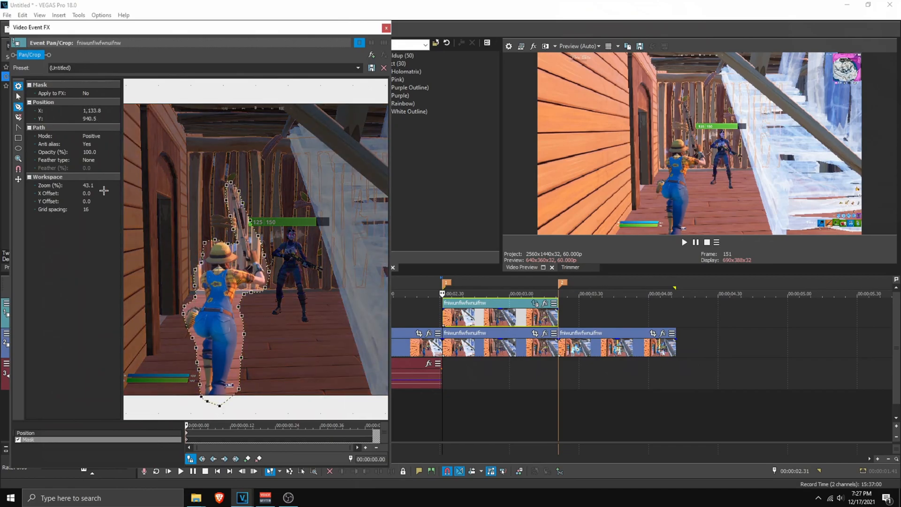
{"action": "left_click", "coordinate": [97, 160]}
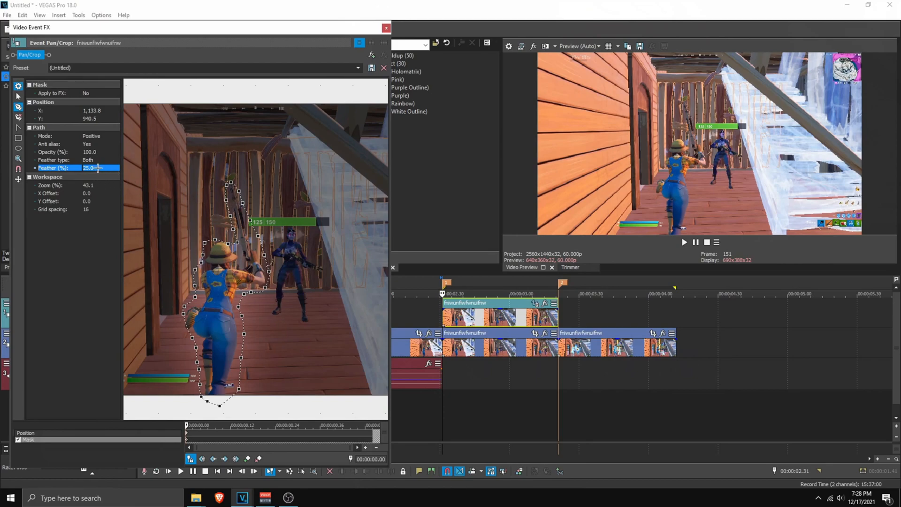
{"action": "left_click", "coordinate": [386, 27]}
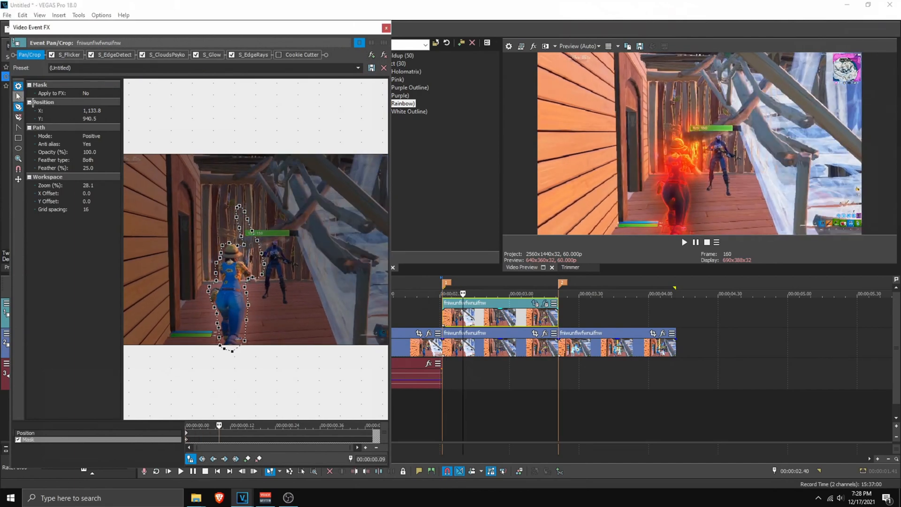
- Bring up the context menu on the masked player clip on the timeline
{"action": "right_click", "coordinate": [295, 281]}
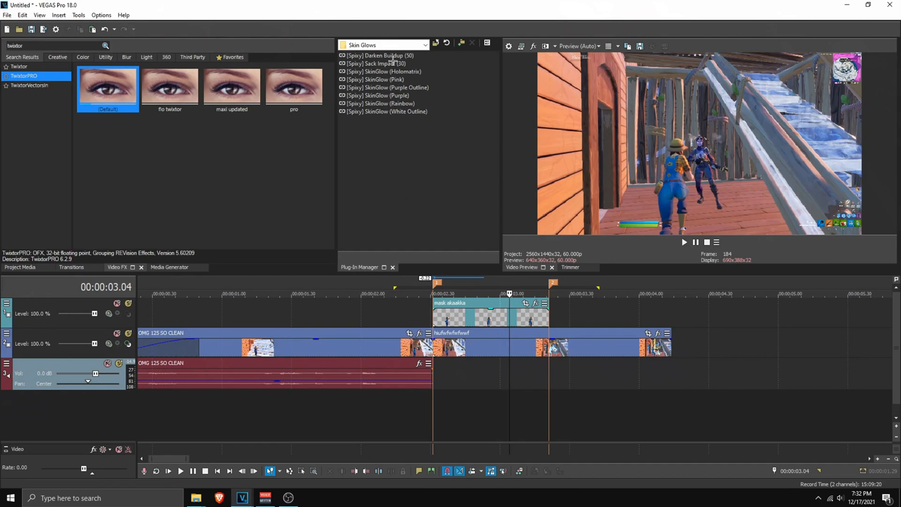
- Apply the [Spixy] SkinGlow (White Outline) preset to the masked player clip
{"action": "left_click", "coordinate": [379, 55]}
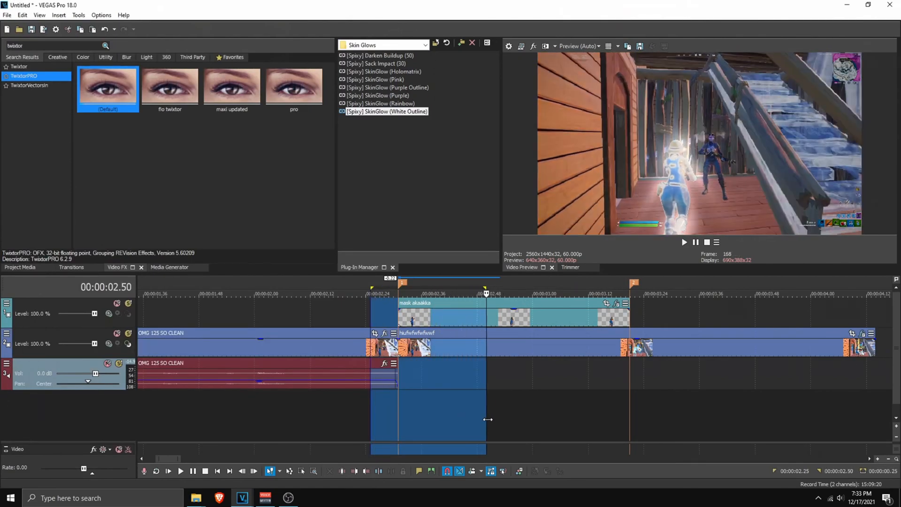
{"action": "left_click", "coordinate": [625, 304]}
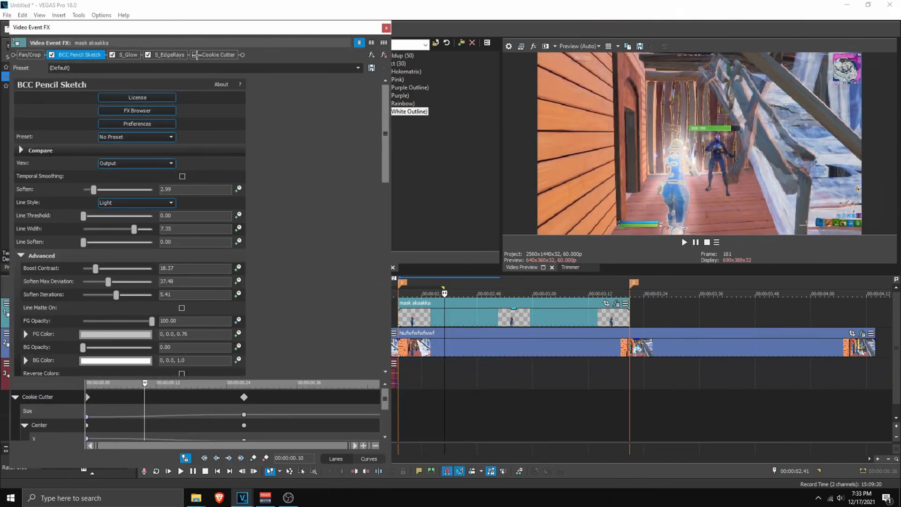
- Narrow the loop region around the kill after leaving the effect settings
{"action": "left_click", "coordinate": [197, 54]}
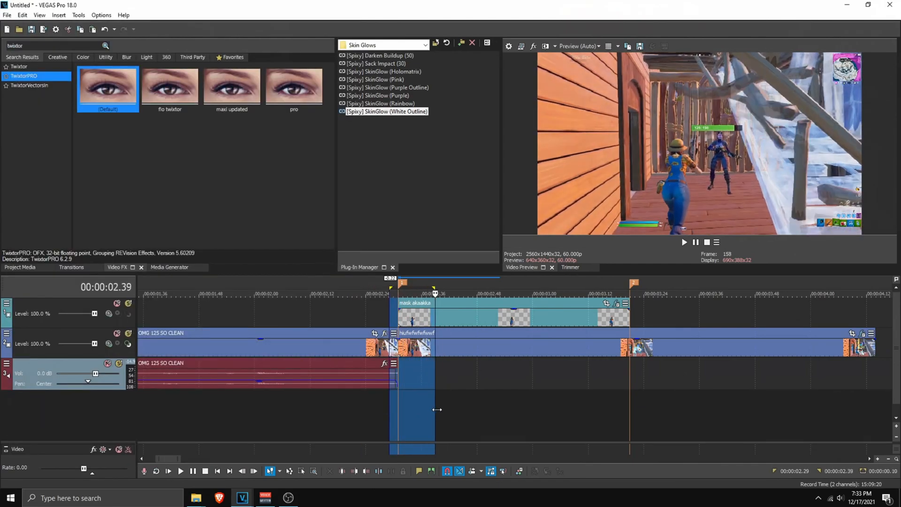
{"action": "left_click_drag", "start_coordinate": [435, 409], "coordinate": [523, 405]}
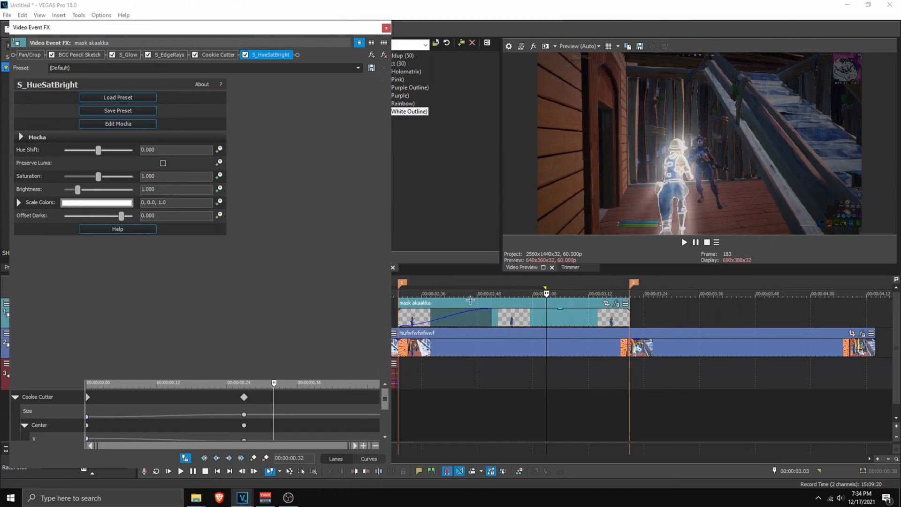
- Shift the S_HueSatBright Hue of the glow to -0.442 on the masked clip
{"action": "left_click_drag", "start_coordinate": [98, 149], "coordinate": [95, 150]}
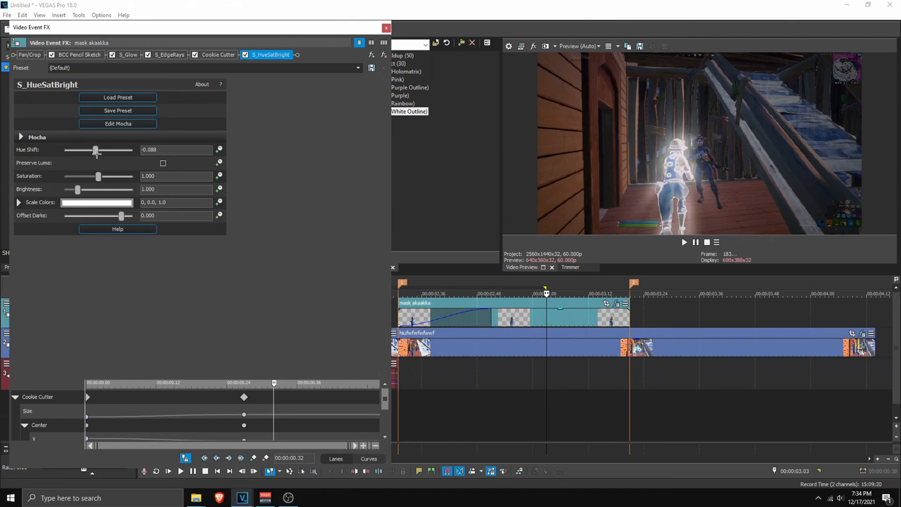
{"action": "left_click_drag", "start_coordinate": [95, 150], "coordinate": [88, 151]}
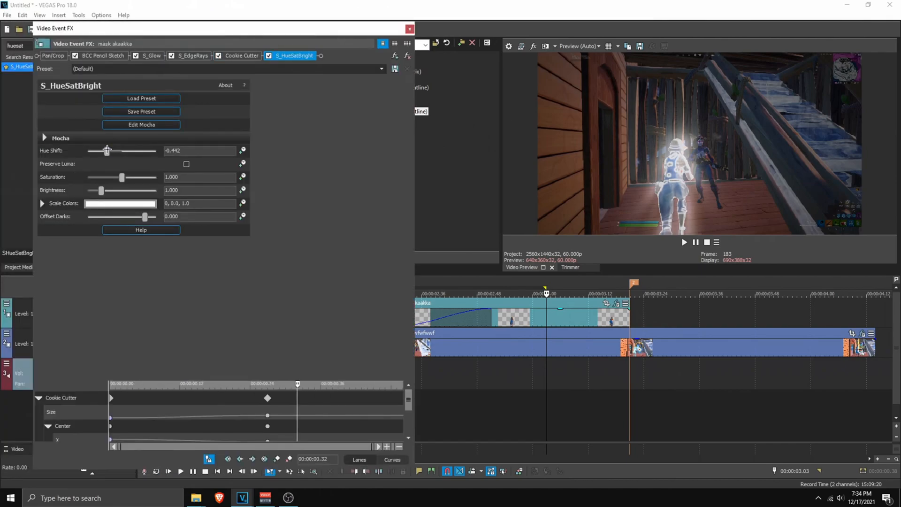
{"action": "left_click_drag", "start_coordinate": [107, 151], "coordinate": [133, 151]}
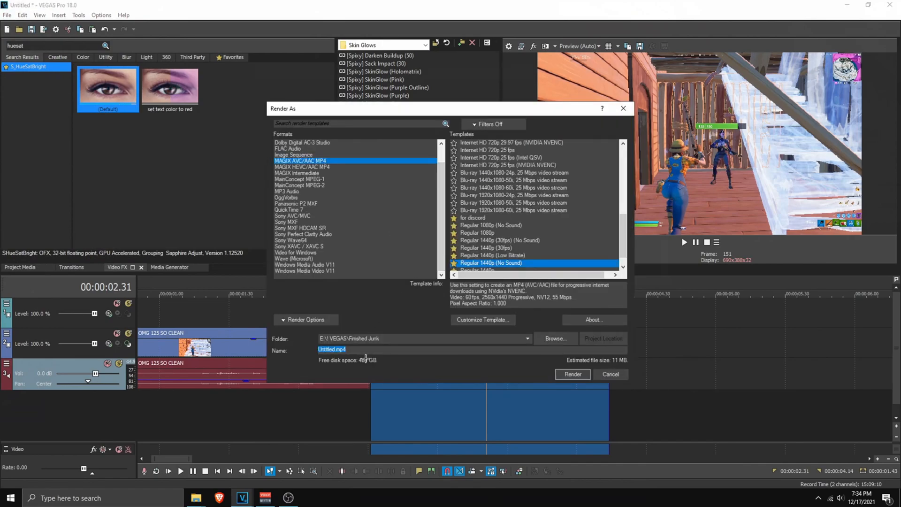
- Set the output name for the MAGIX MP4 Regular 1440p (No Sound) render
{"action": "left_click", "coordinate": [482, 320]}
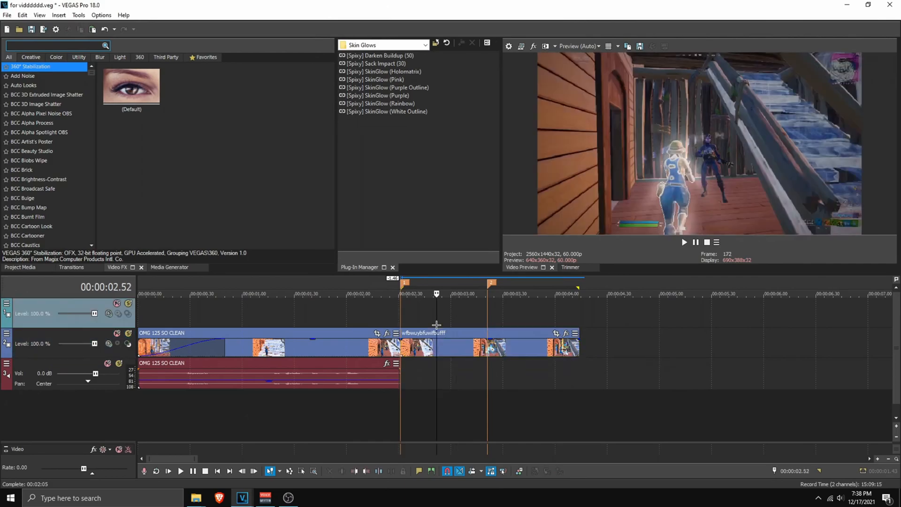
{"action": "mouse_move", "coordinate": [454, 327]}
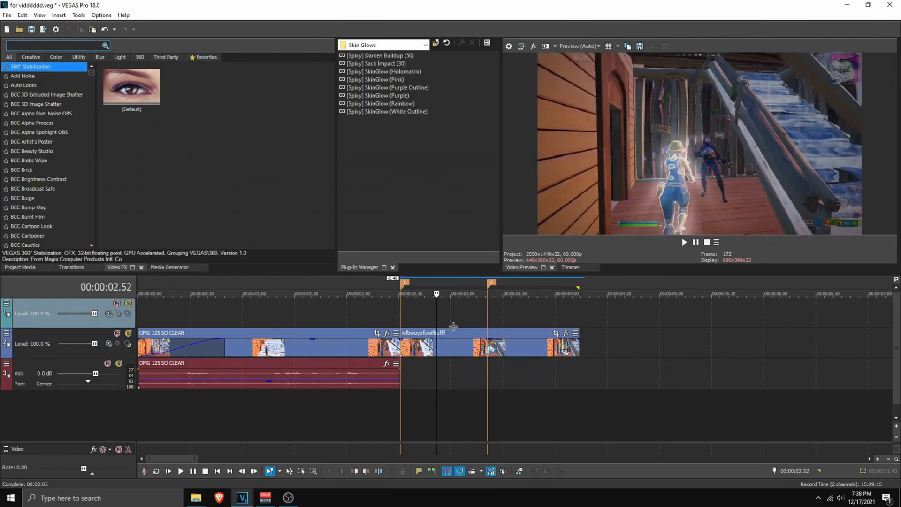